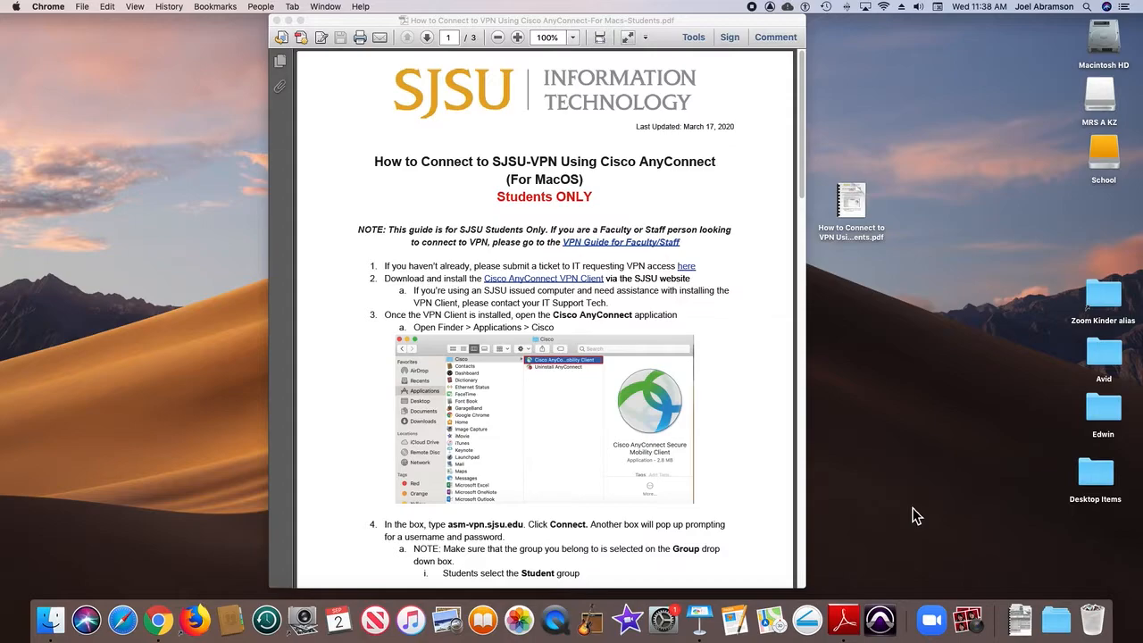
{"action": "mouse_move", "coordinate": [868, 239]}
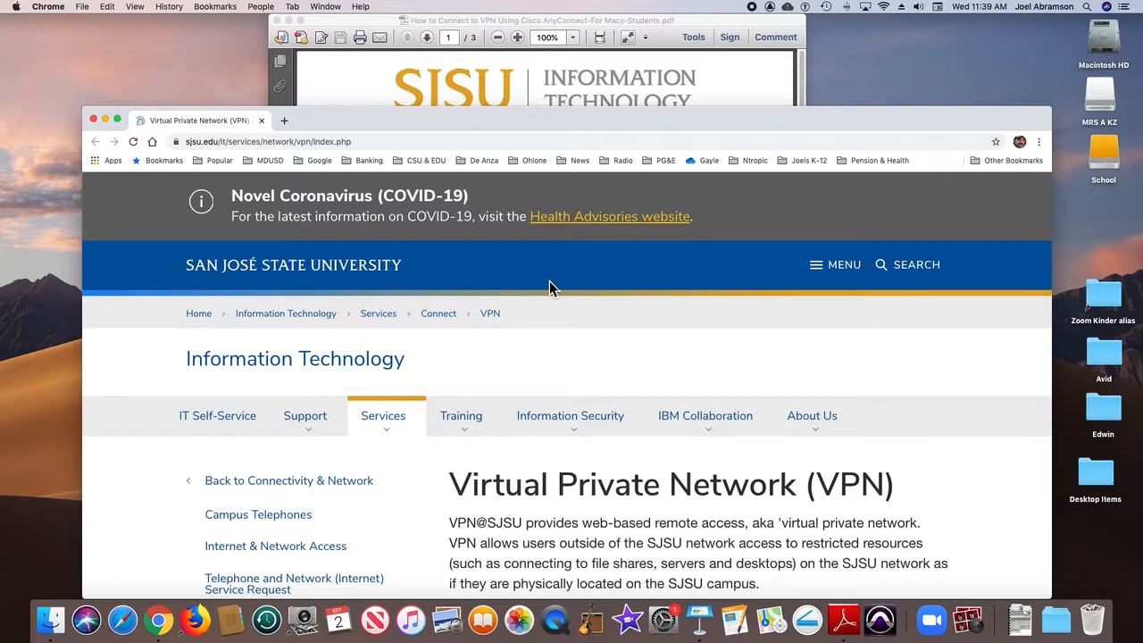
Expand the Downloads section and start downloading the Mac AnyConnect VPN client
{"action": "scroll", "scroll_direction": "down", "scroll_amount": 3}
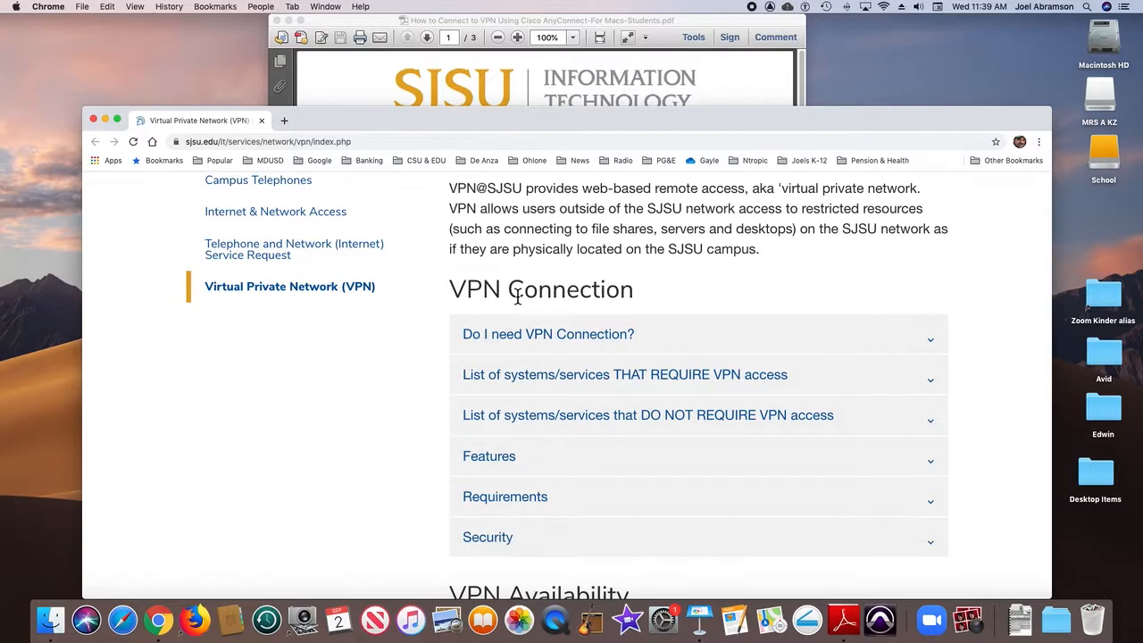
{"action": "scroll", "scroll_direction": "down", "scroll_amount": 3}
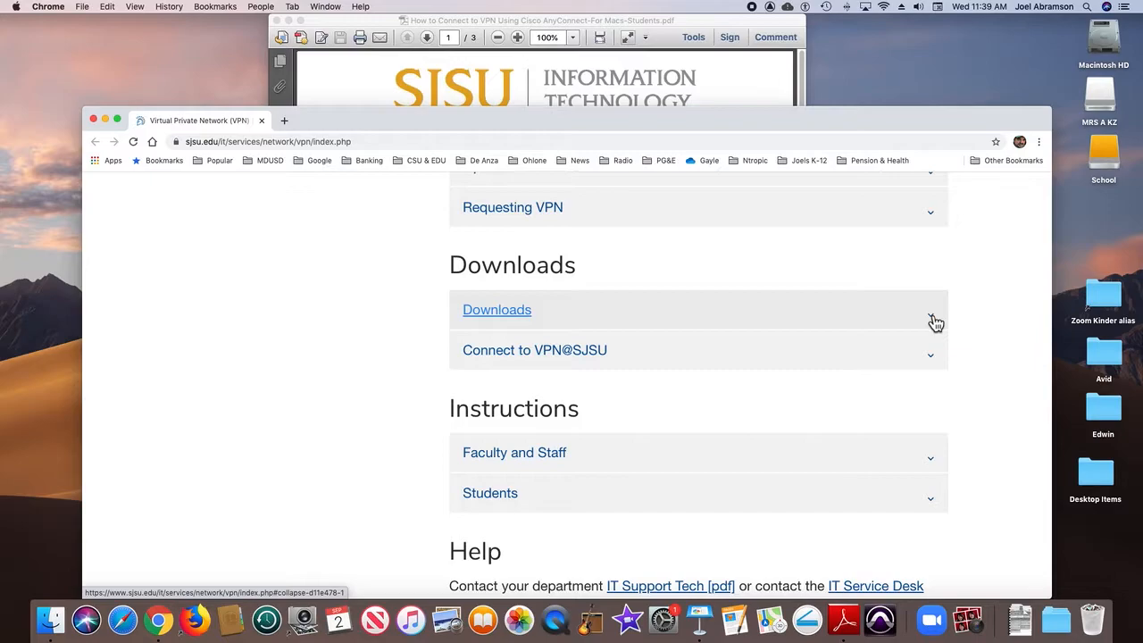
{"action": "left_click", "coordinate": [497, 308]}
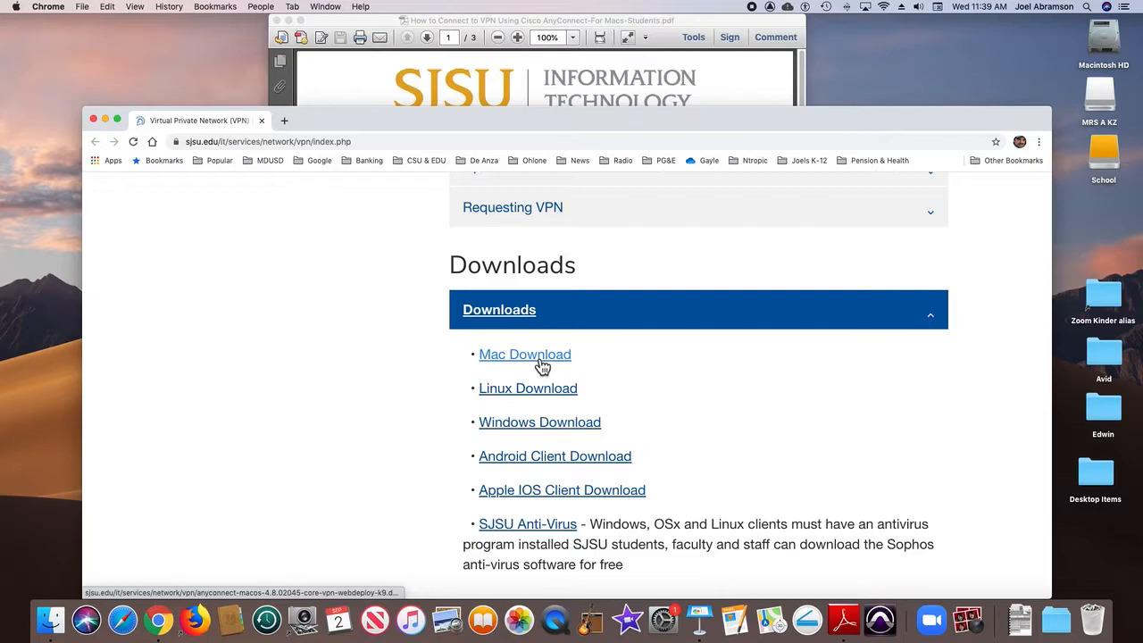
{"action": "left_click", "coordinate": [524, 355]}
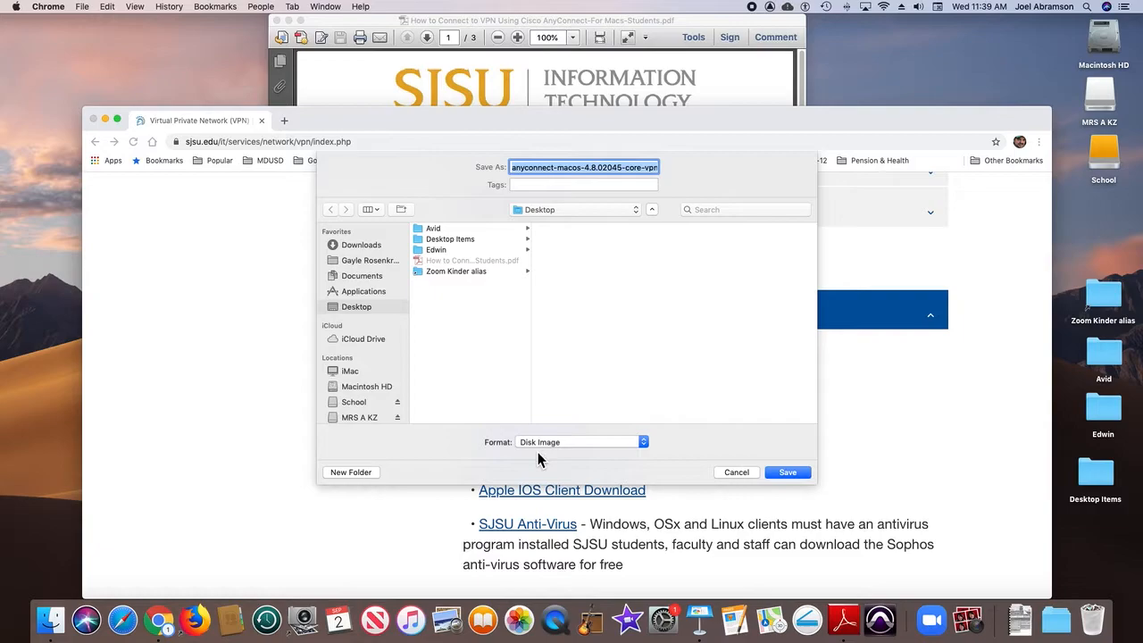
{"action": "mouse_move", "coordinate": [366, 317]}
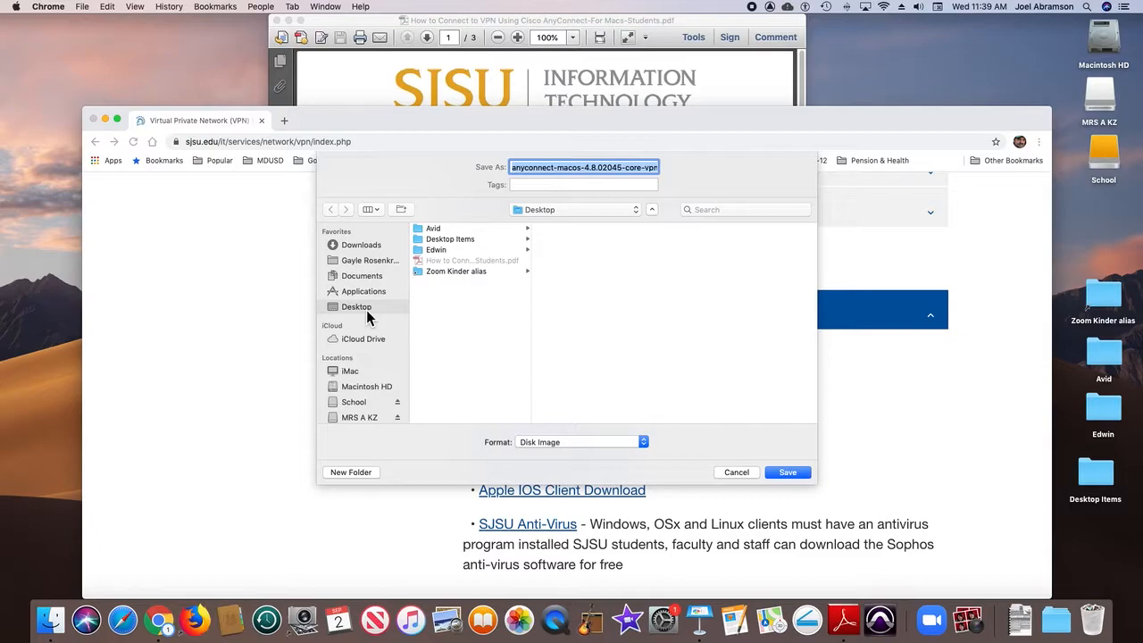
Save the AnyConnect Mac disk image to the Desktop
{"action": "left_click", "coordinate": [787, 471]}
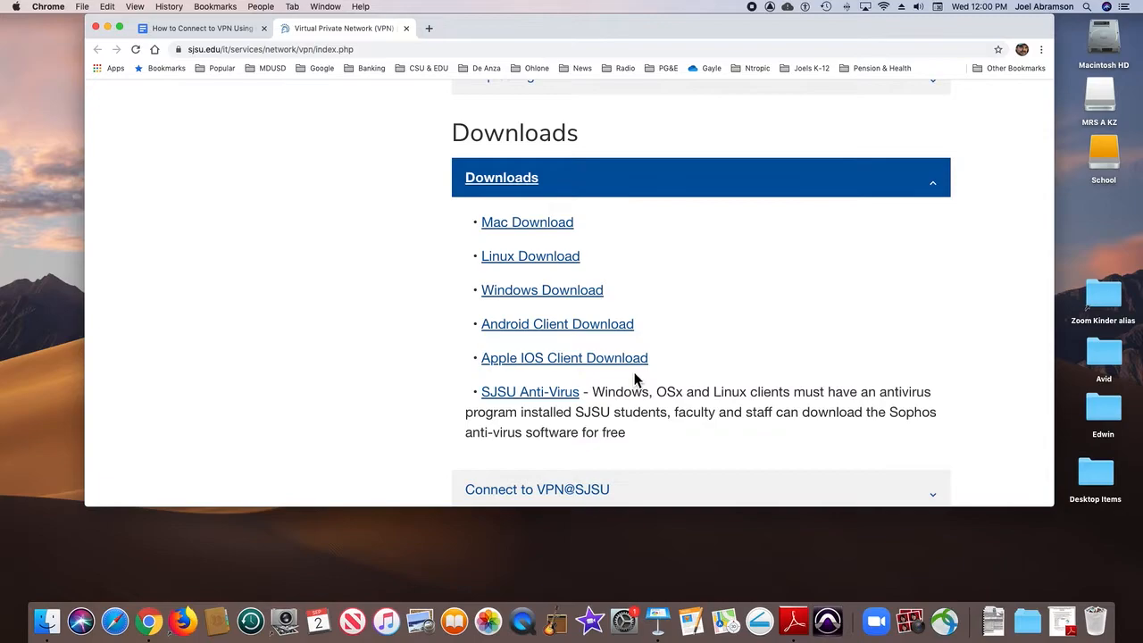
Follow the SJSU Anti-Virus link to the Sophos Home student offer
{"action": "left_click", "coordinate": [530, 392]}
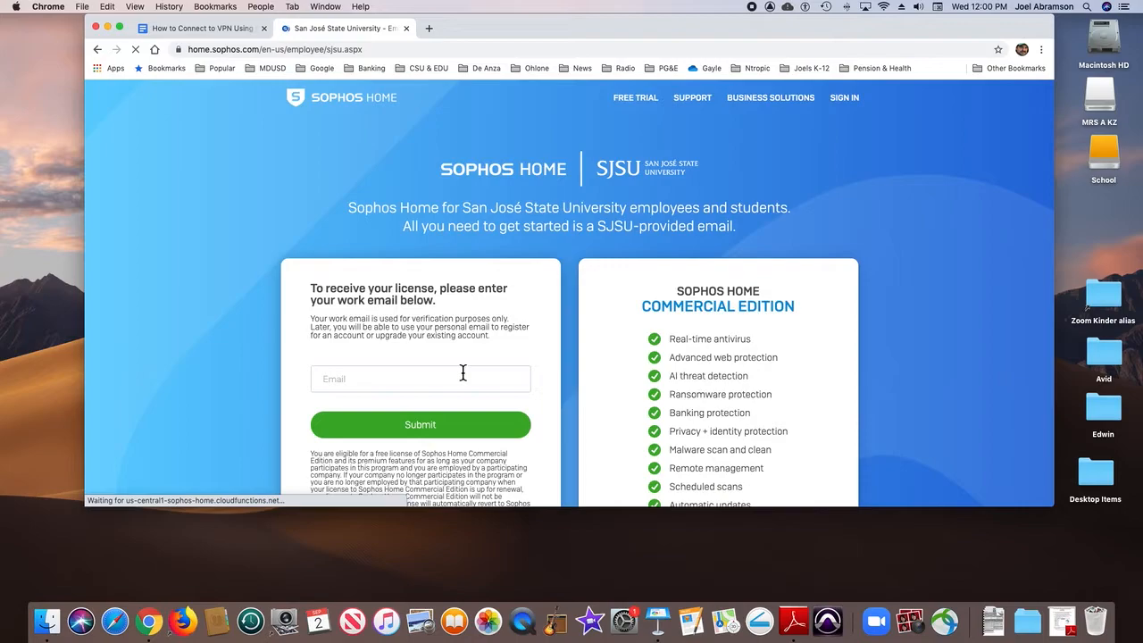
Type 'joel.ab' as the start of the work email
{"action": "type", "text": "joel.ab"}
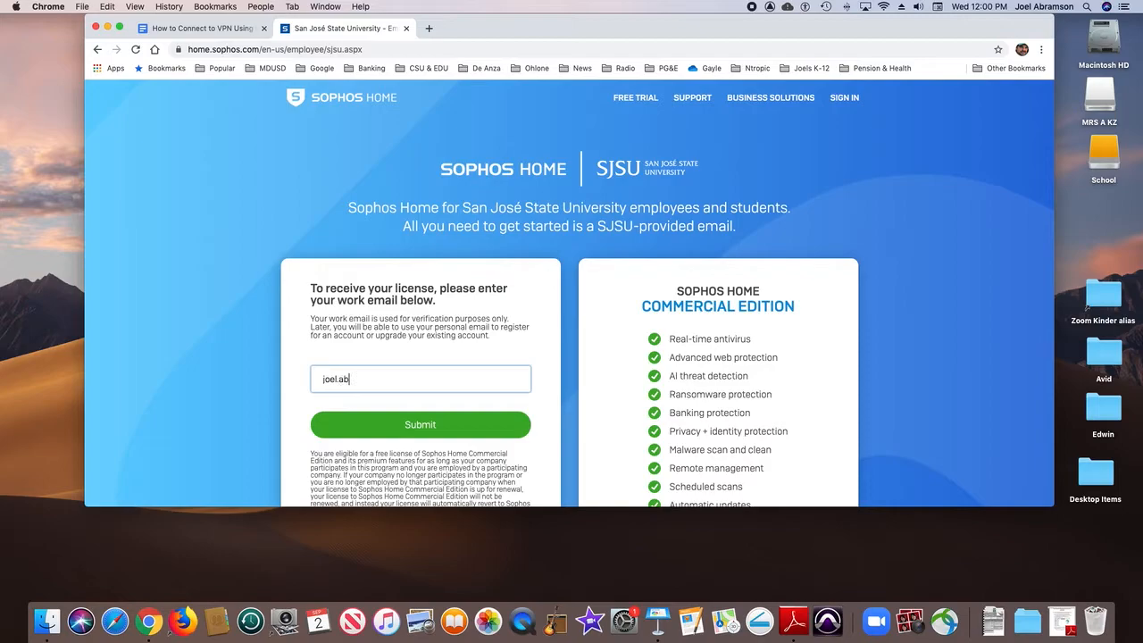